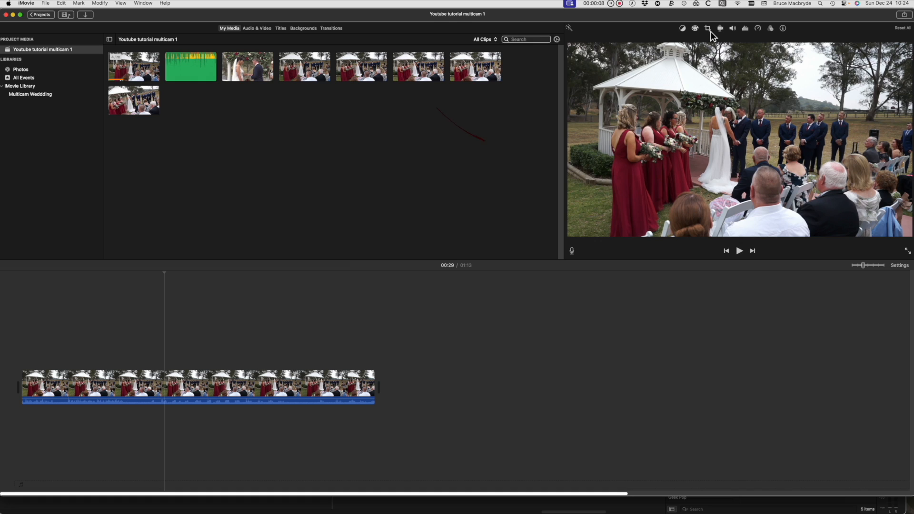
Step: Place a second copy of the wedding clip after the first one on the iMovie timeline
{"action": "left_click", "coordinate": [712, 28]}
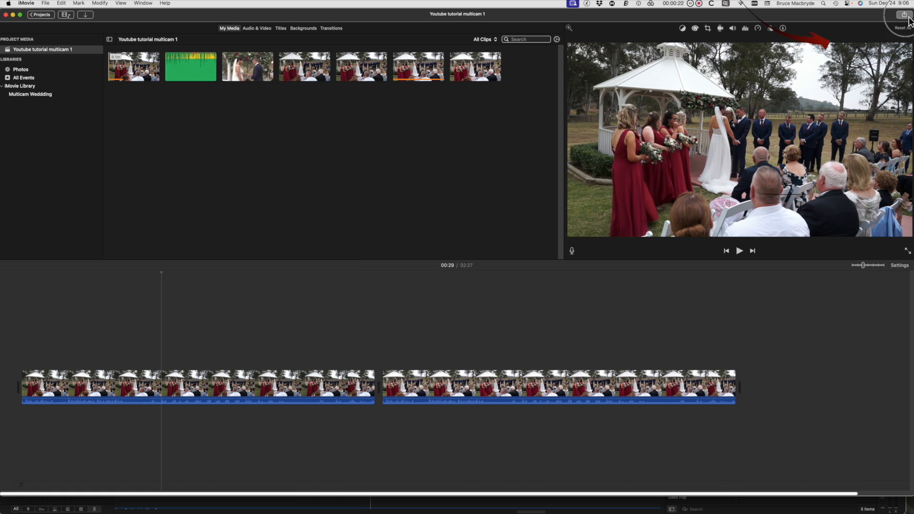
Step: Export the project at Best (ProRes) quality with Better Quality compression into Footage (Rocket)
{"action": "left_click", "coordinate": [901, 14]}
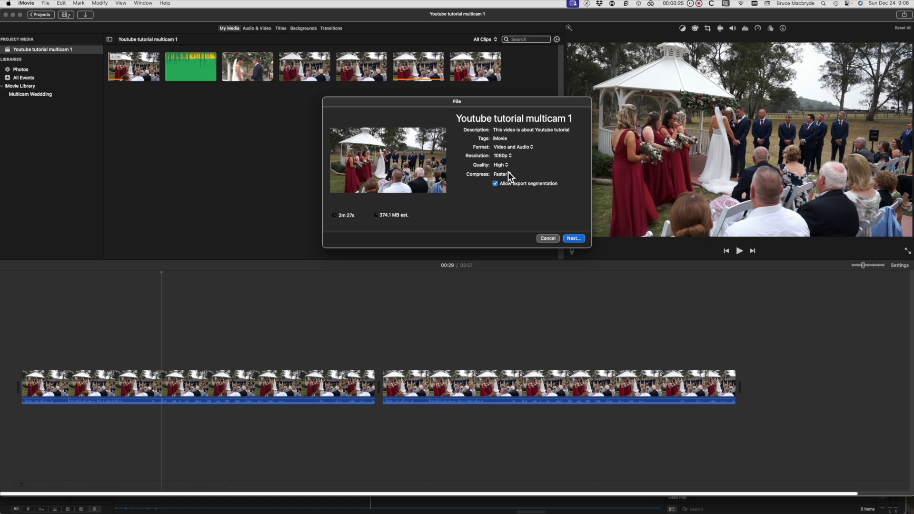
{"action": "left_click", "coordinate": [501, 174]}
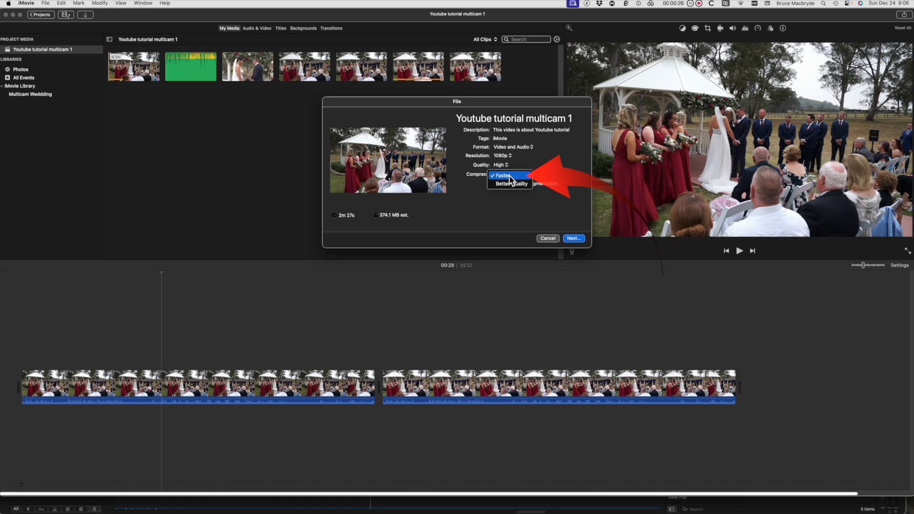
{"action": "left_click", "coordinate": [502, 165]}
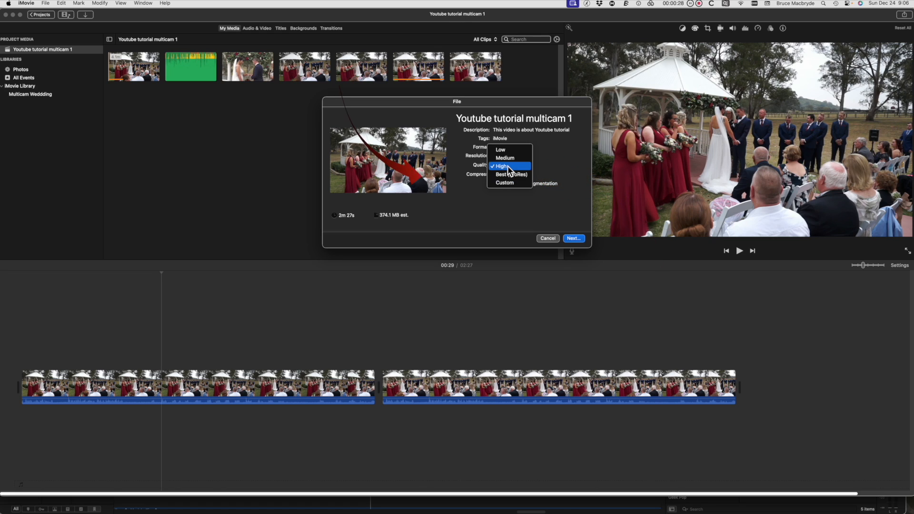
{"action": "left_click", "coordinate": [505, 174]}
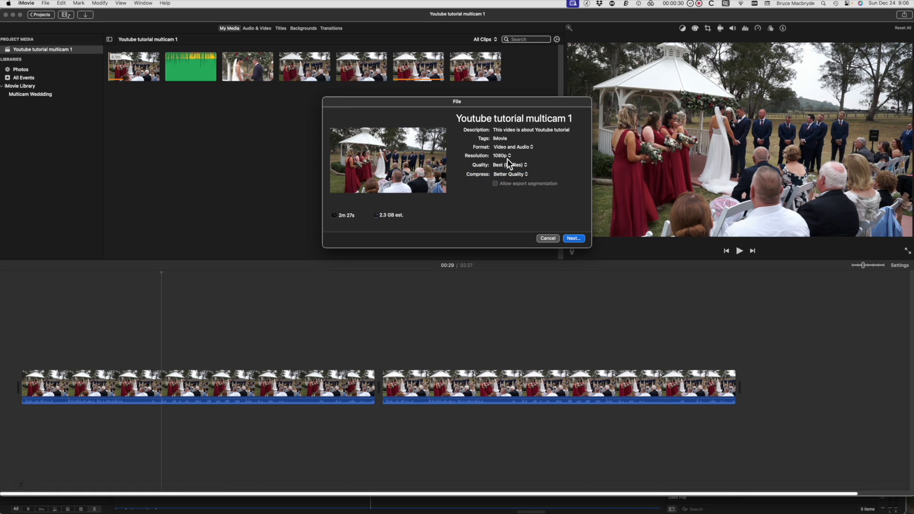
{"action": "left_click", "coordinate": [574, 238]}
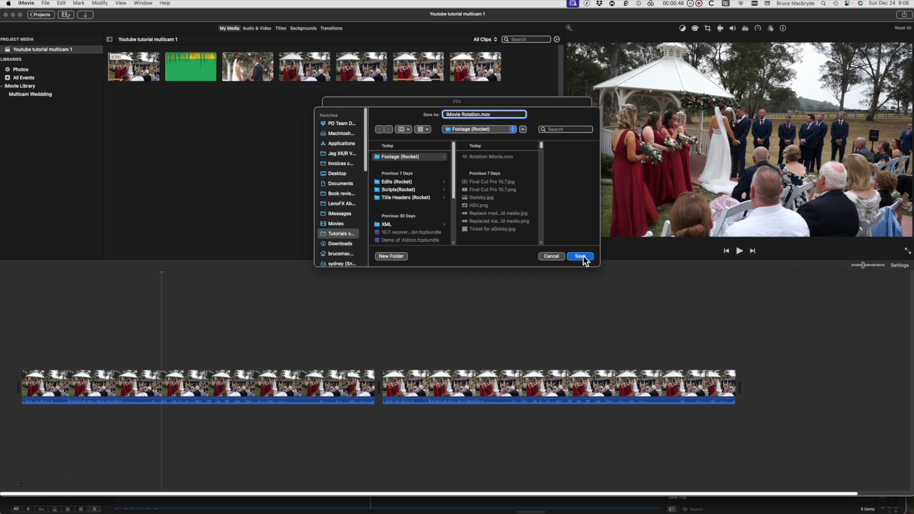
{"action": "left_click", "coordinate": [580, 256]}
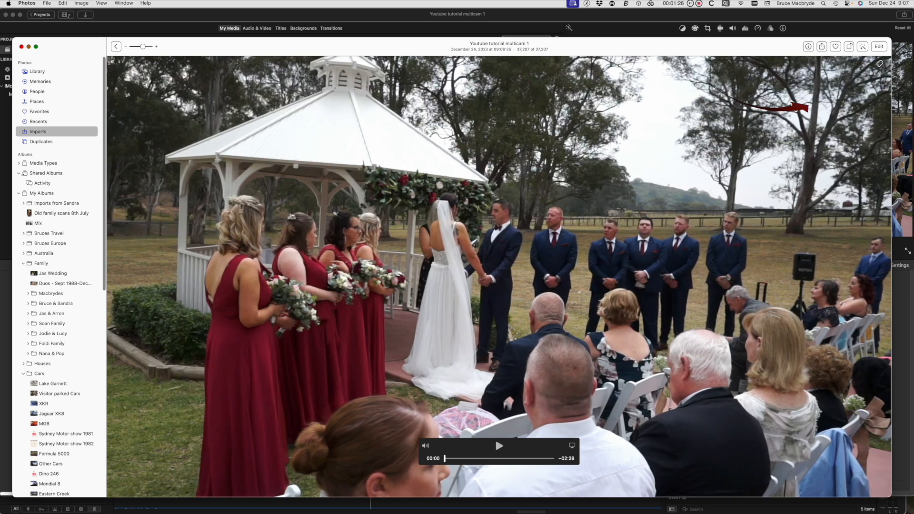
Step: Open the imported wedding video in the Photos editor
{"action": "left_click", "coordinate": [875, 46]}
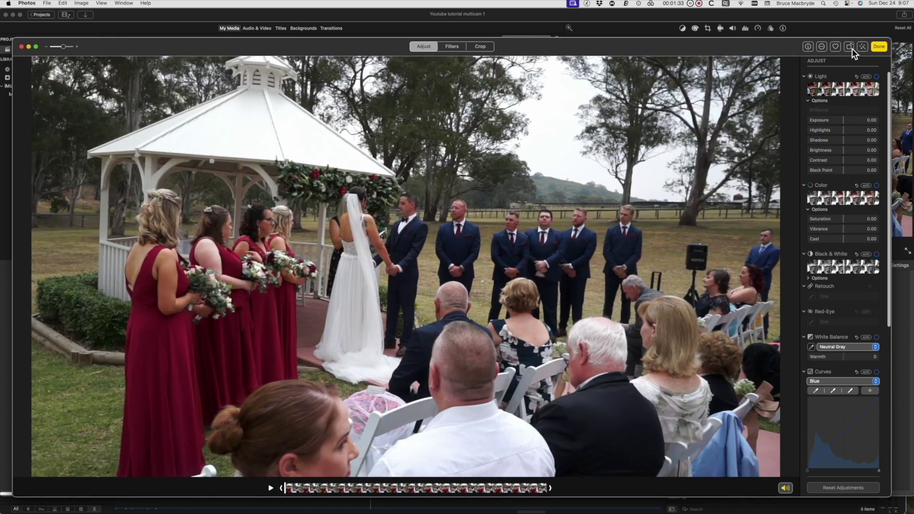
{"action": "left_click", "coordinate": [480, 46]}
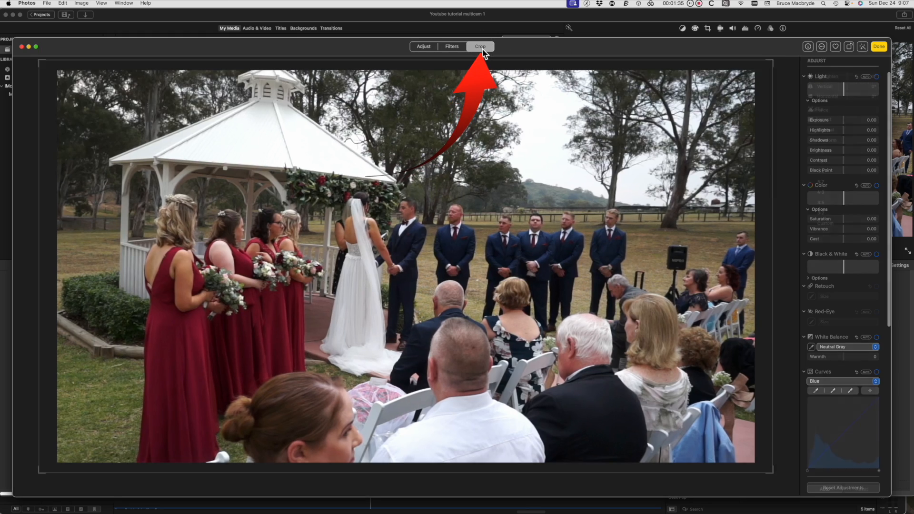
Step: Use the crop tools to rotate the wedding clip a few degrees until level
{"action": "left_click", "coordinate": [480, 46]}
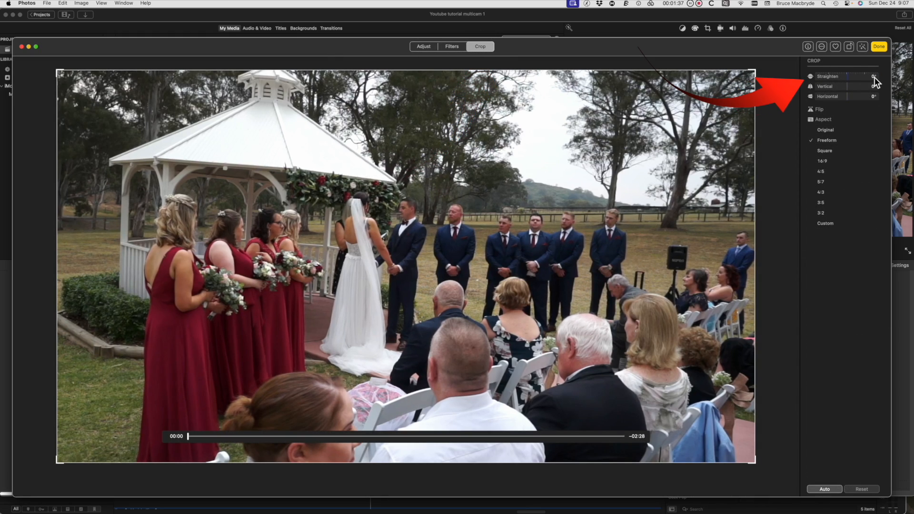
{"action": "left_click_drag", "start_coordinate": [851, 76], "coordinate": [871, 76]}
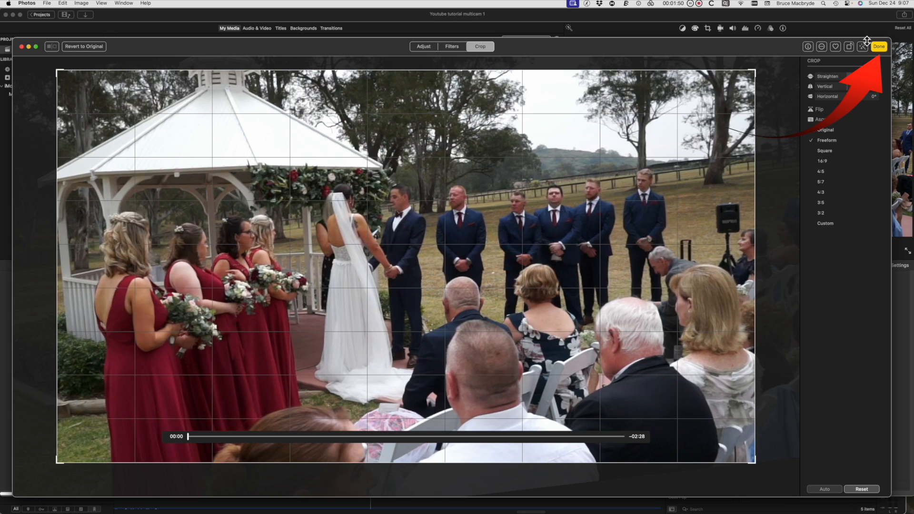
Step: Confirm the straightening and copy the clip into Footage (Rocket) as iMovie Rotation 2.mov
{"action": "left_click", "coordinate": [876, 47]}
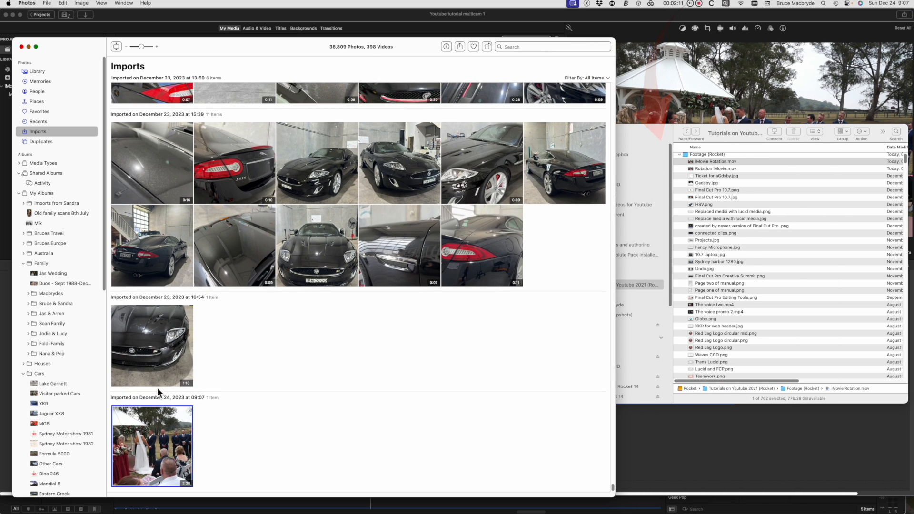
{"action": "left_click_drag", "start_coordinate": [151, 446], "coordinate": [556, 323]}
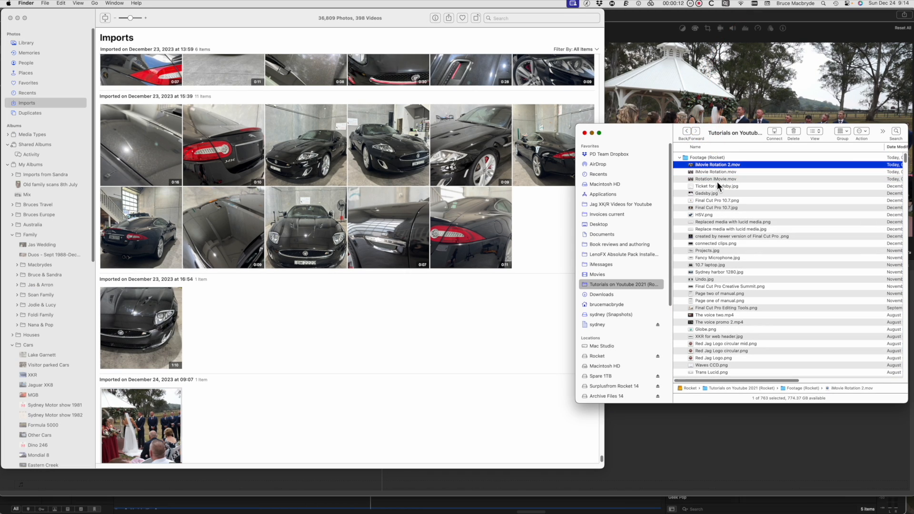
{"action": "mouse_move", "coordinate": [695, 171]}
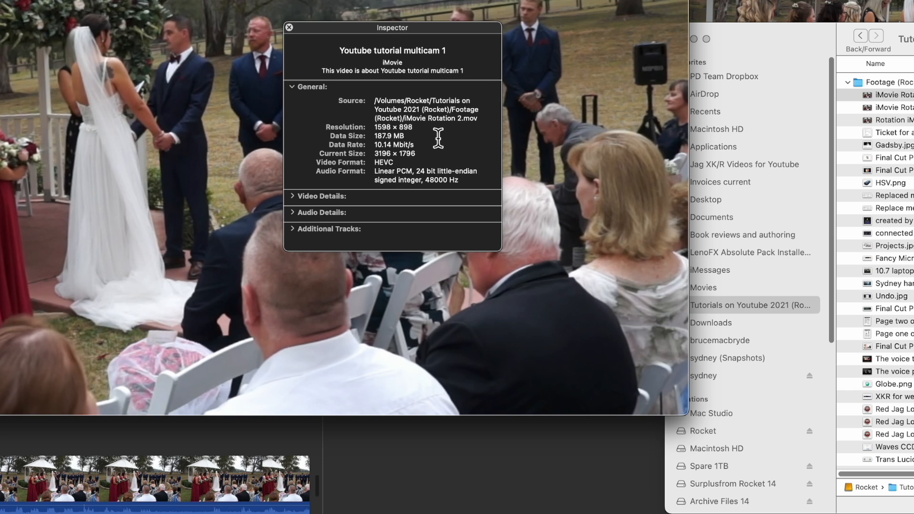
Step: Open QuickTime Player's menu-bar commands to reach the movie inspector for iMovie Rotation 2.mov
{"action": "left_click", "coordinate": [32, 3]}
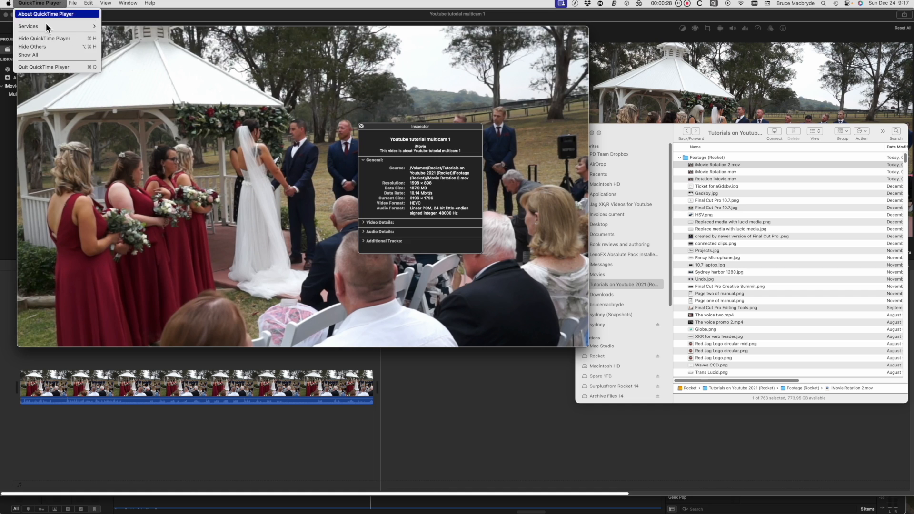